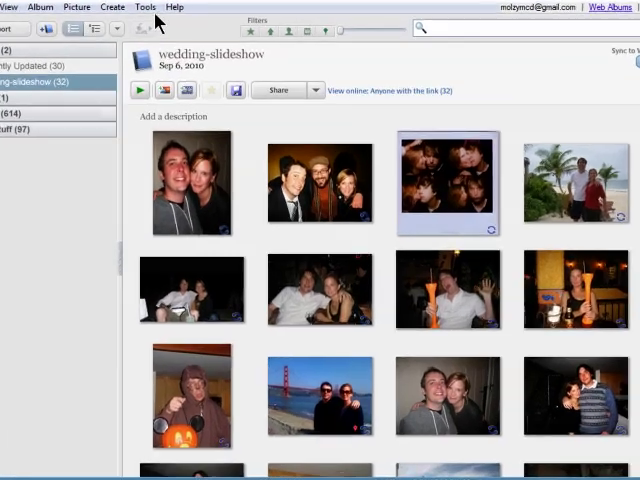
Show duplicate files, then delete two duplicate mexico album photos from disk via the context menu
{"action": "left_click", "coordinate": [144, 8]}
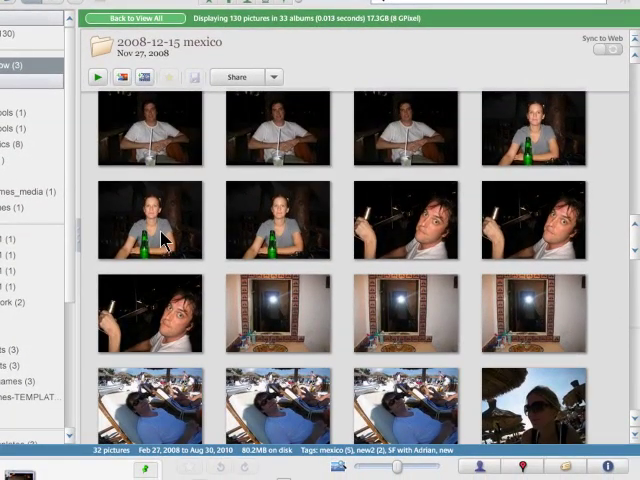
{"action": "right_click", "coordinate": [156, 236]}
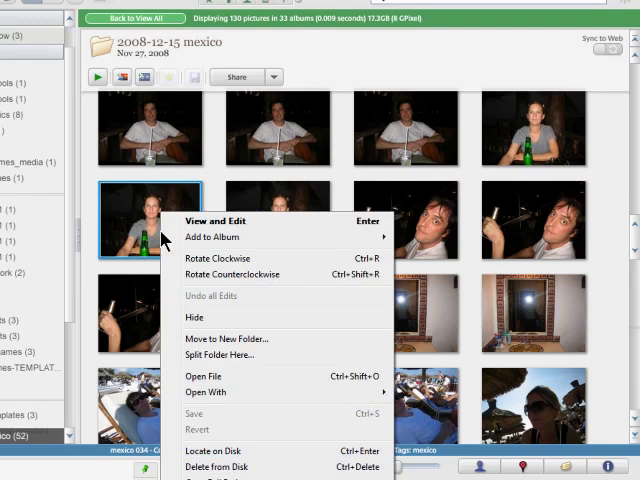
{"action": "mouse_move", "coordinate": [230, 468]}
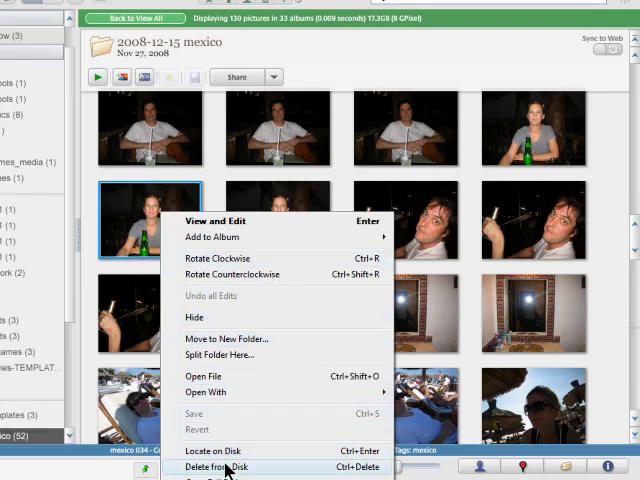
{"action": "left_click", "coordinate": [214, 464]}
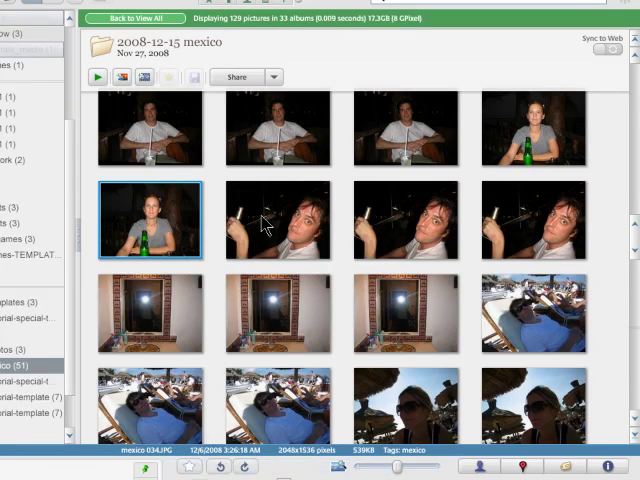
{"action": "right_click", "coordinate": [276, 220]}
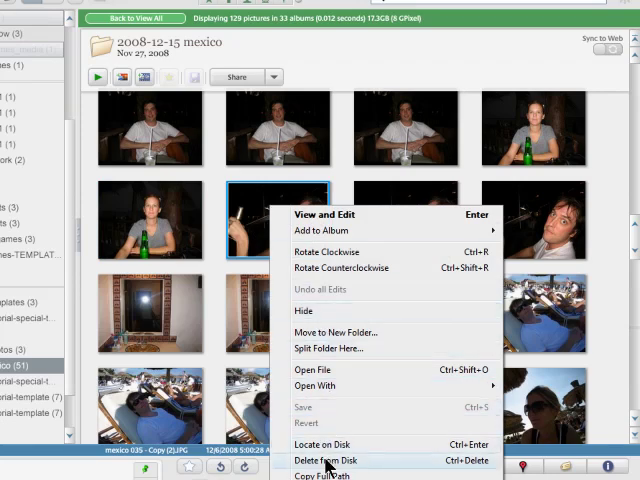
{"action": "left_click", "coordinate": [324, 456]}
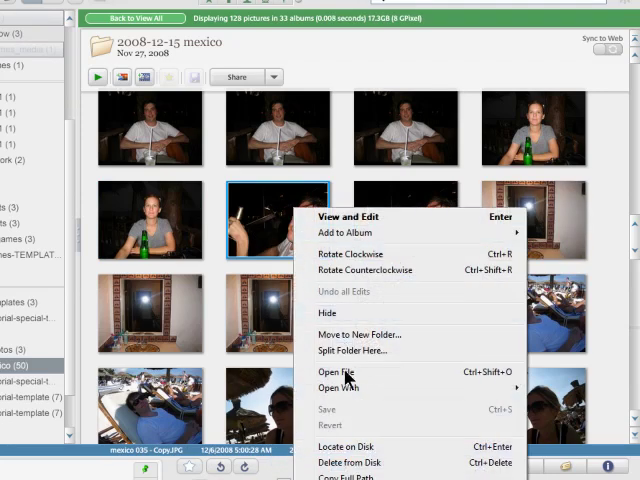